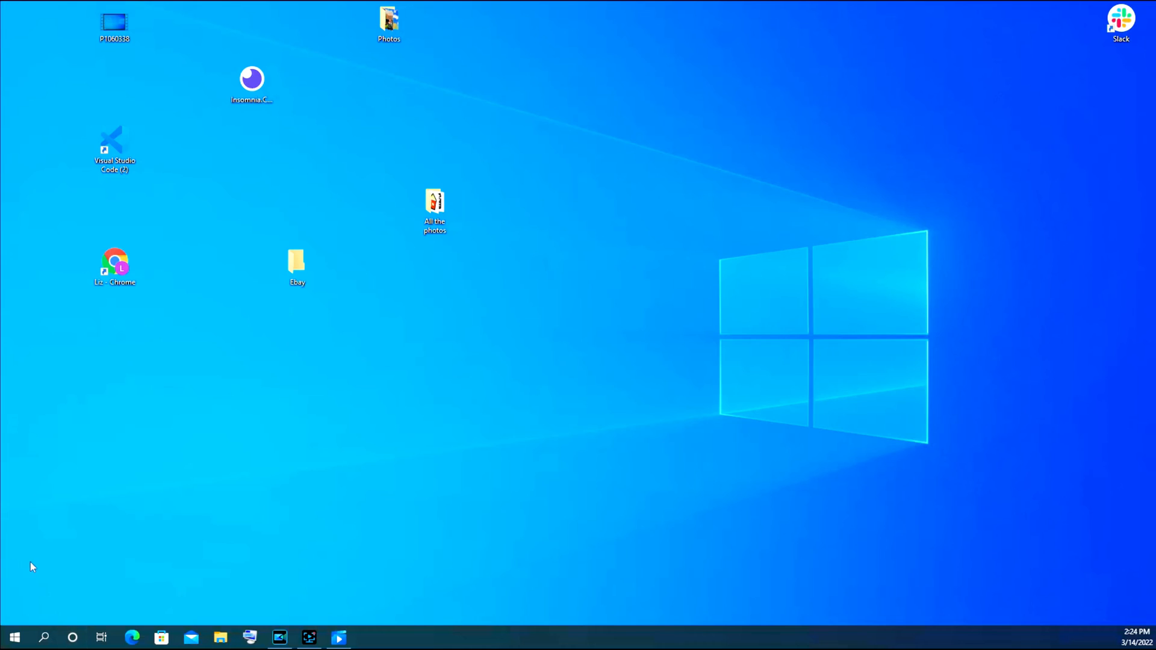
# Open the Start menu to show the app list and pinned tiles.
pyautogui.click(13, 636)
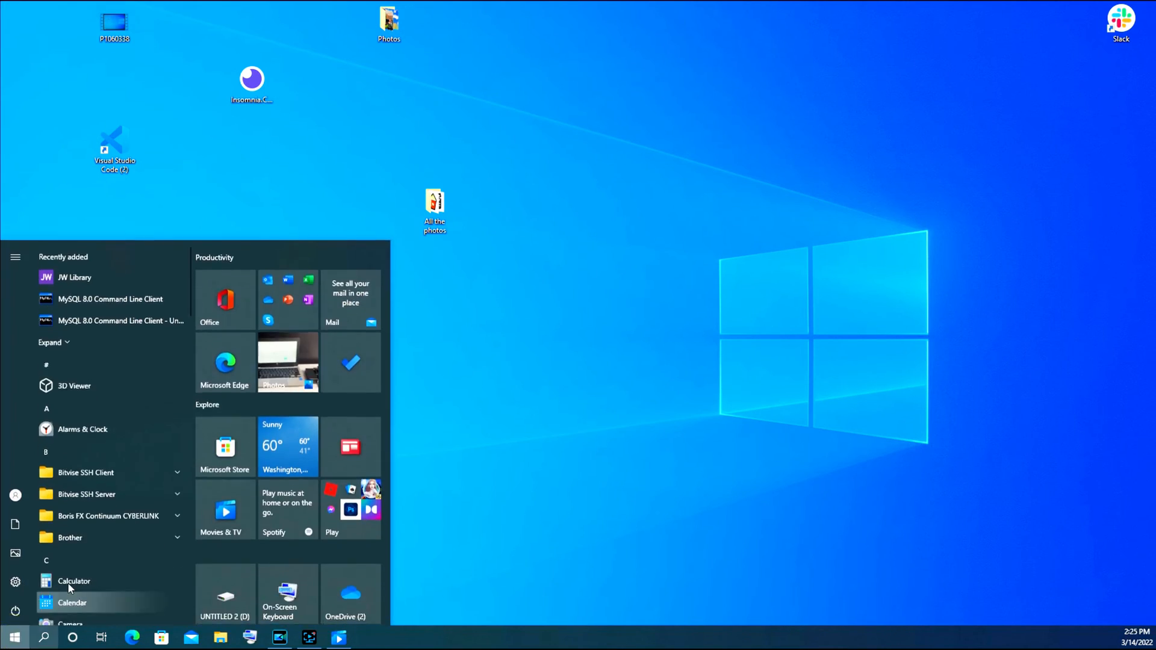
# Open the Start menu power options and choose Restart.
pyautogui.click(15, 607)
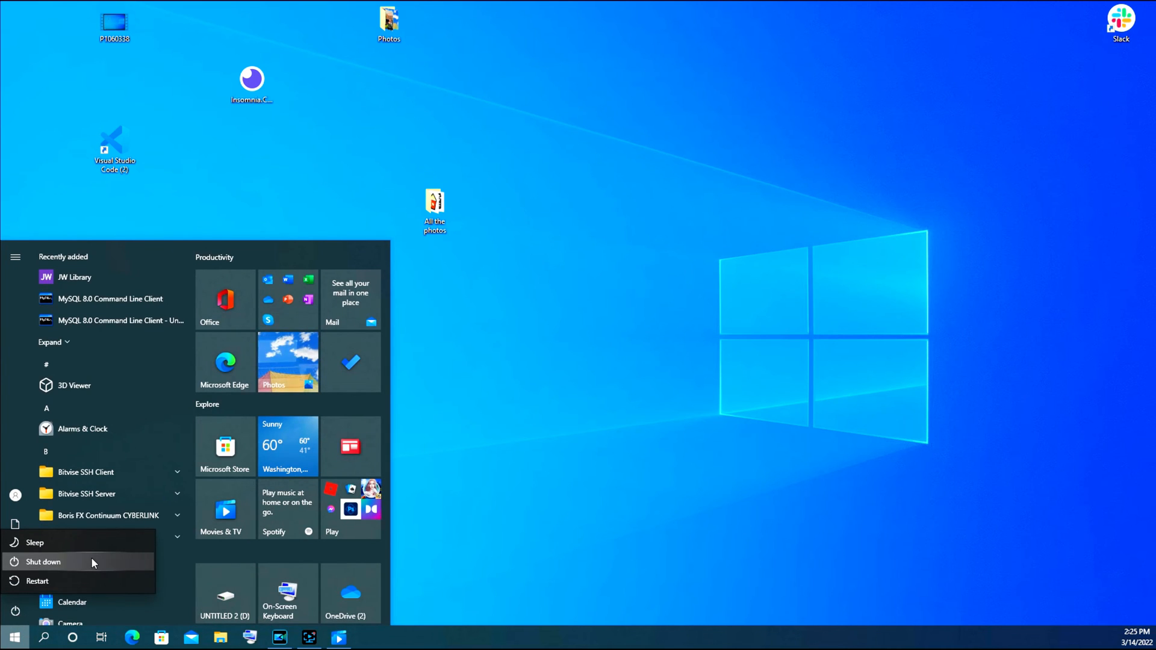
pyautogui.moveTo(43, 562)
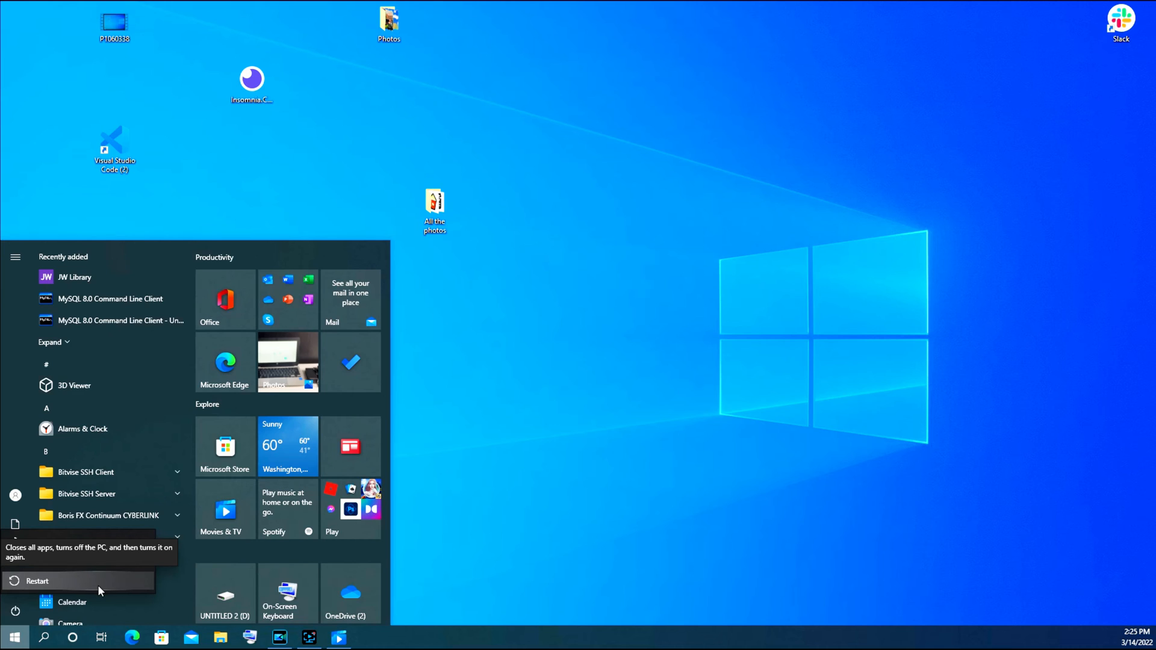
pyautogui.click(15, 611)
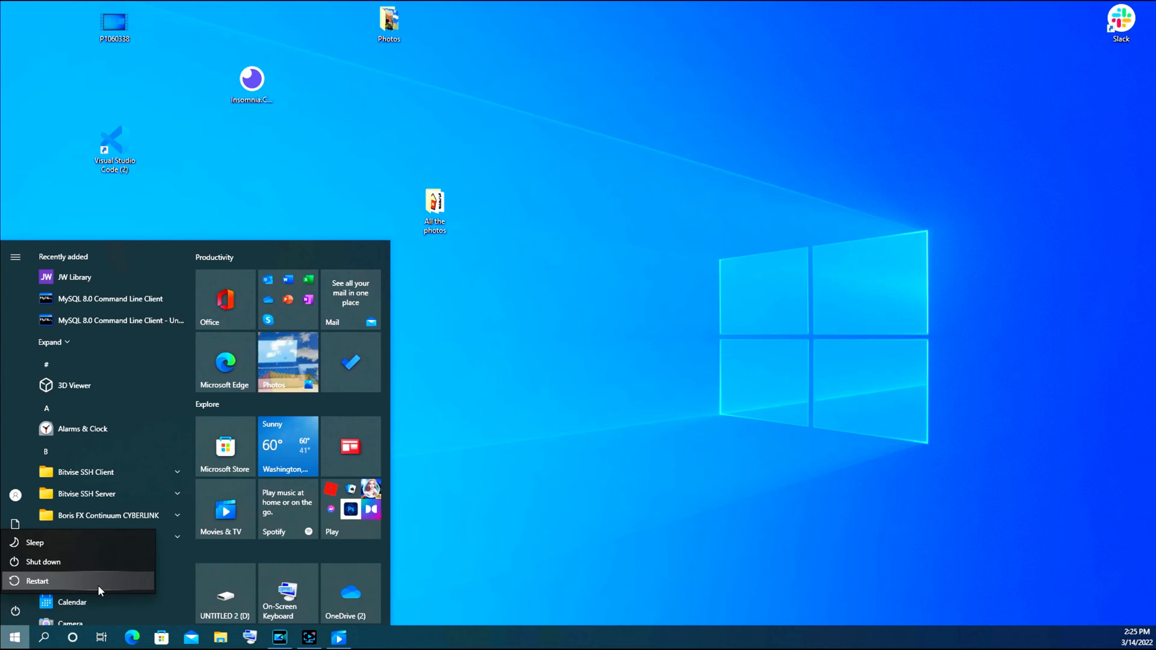
pyautogui.click(37, 581)
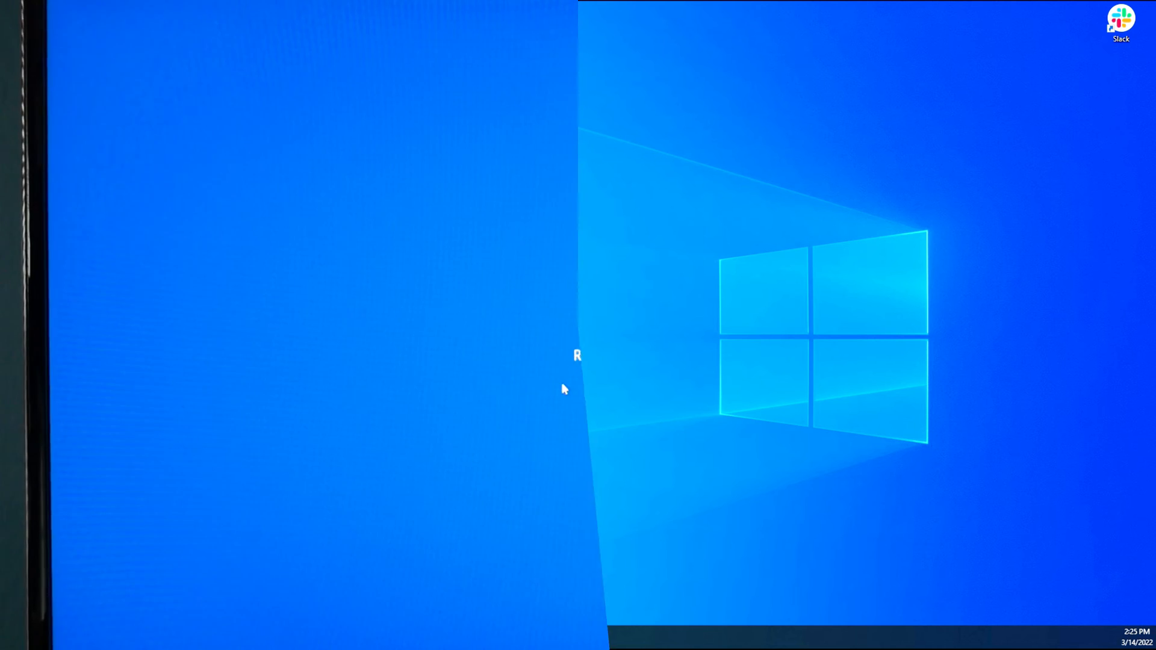